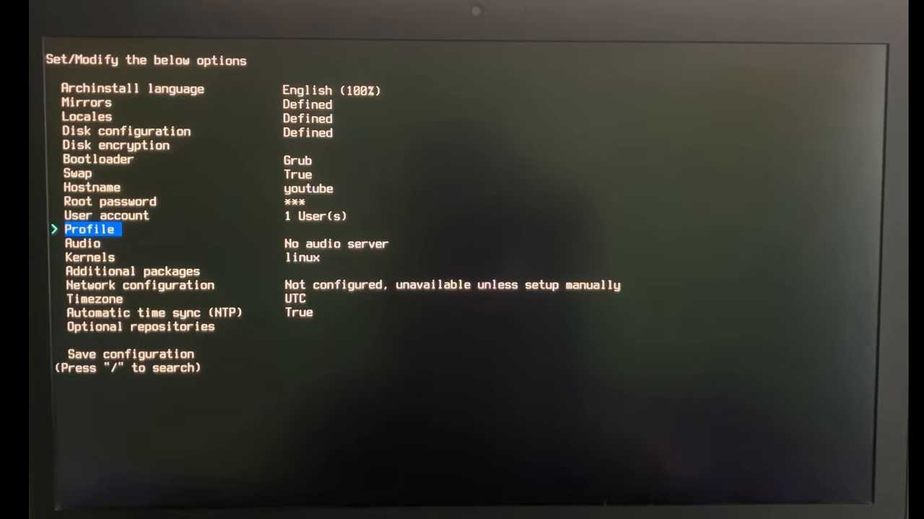
- Exit archinstall and reboot into the firmware boot menu with Windows Boot Manager and the USB drive
{"action": "key", "text": "Return"}
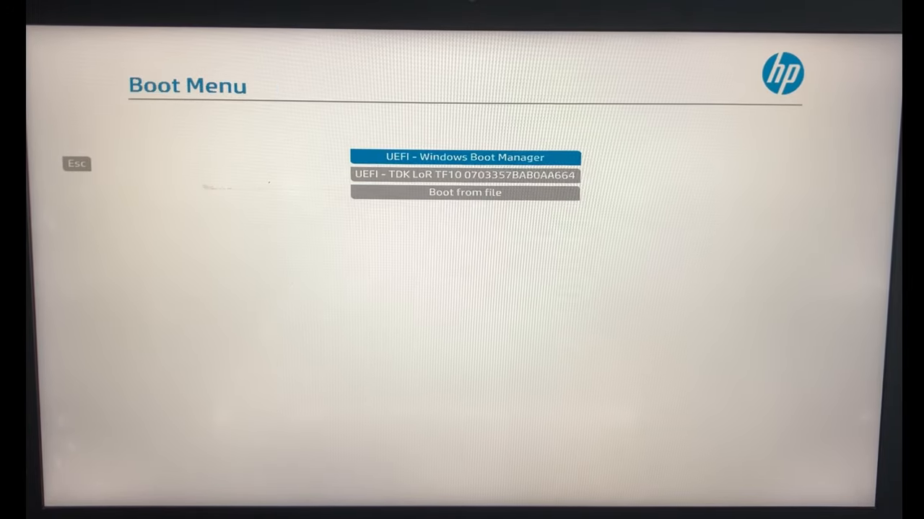
- Boot the live USB, enlarge the font with setfont ter-132b and ping google.com (name resolution fails)
{"action": "key", "text": "Down"}
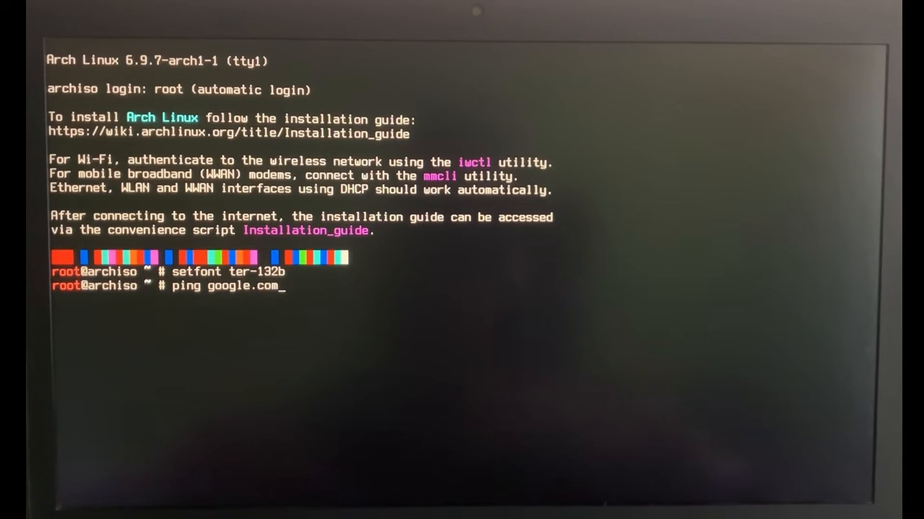
{"action": "key", "text": "Return"}
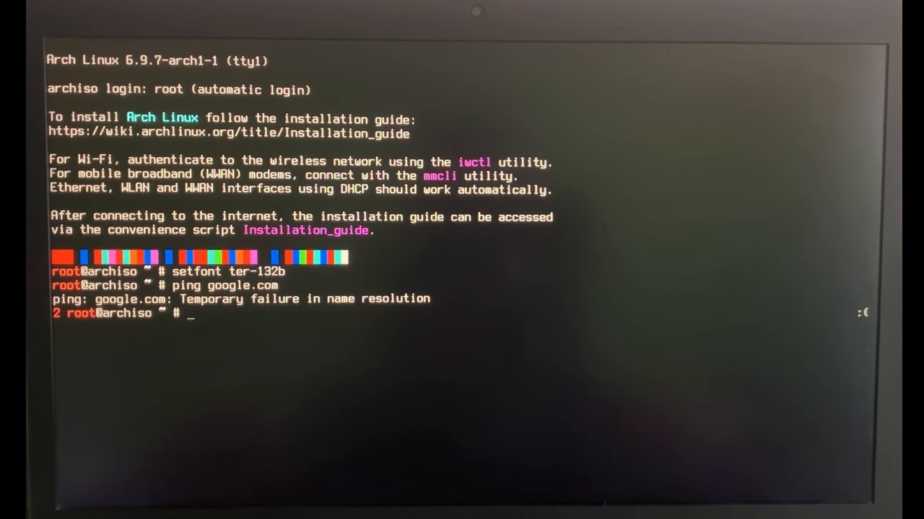
- Join the Wi-Fi network piiit via iwctl on wlan0 with its passphrase, then list disks with lsblk
{"action": "type", "text": "iwctl"}
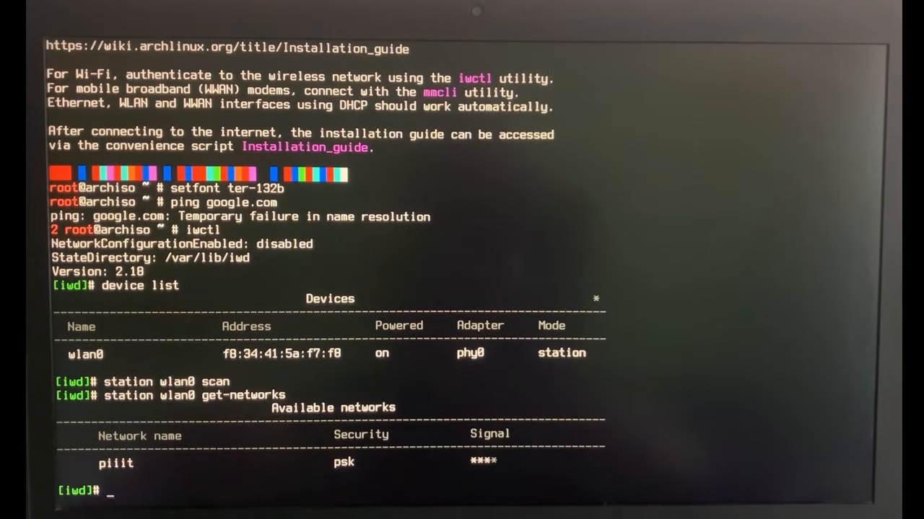
{"action": "type", "text": "station wlan0 connect piiit"}
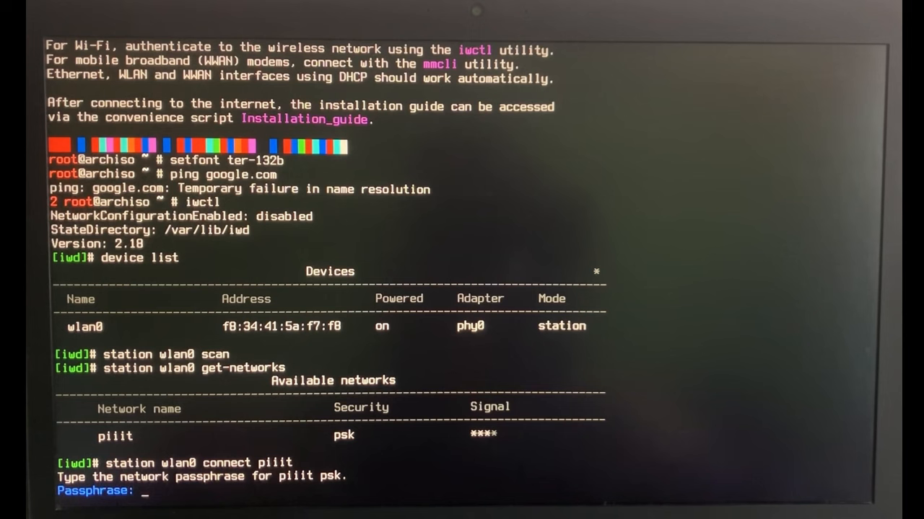
{"action": "key", "text": "Return"}
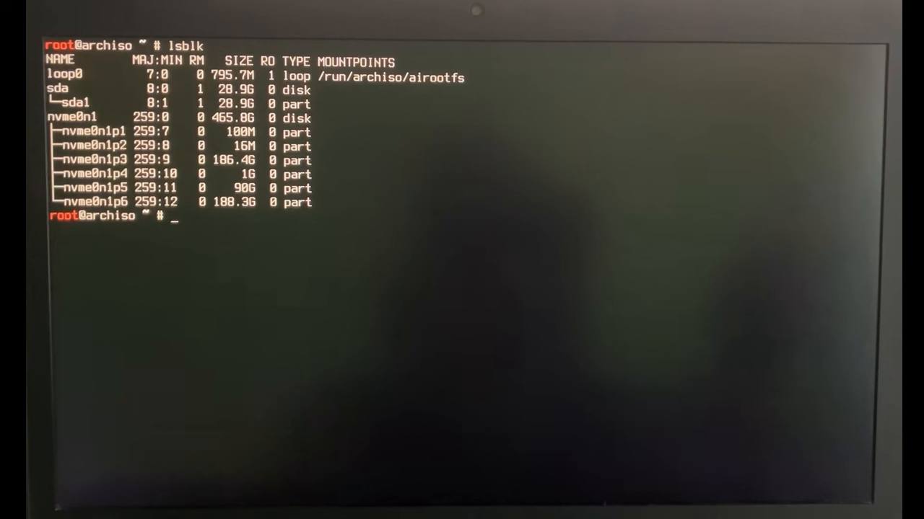
- Run cfdisk on /dev/nvme0n1 and review the Windows partition and the 1G EFI partition p4 before deleting
{"action": "type", "text": "cfdisk /dev/nvme0n1"}
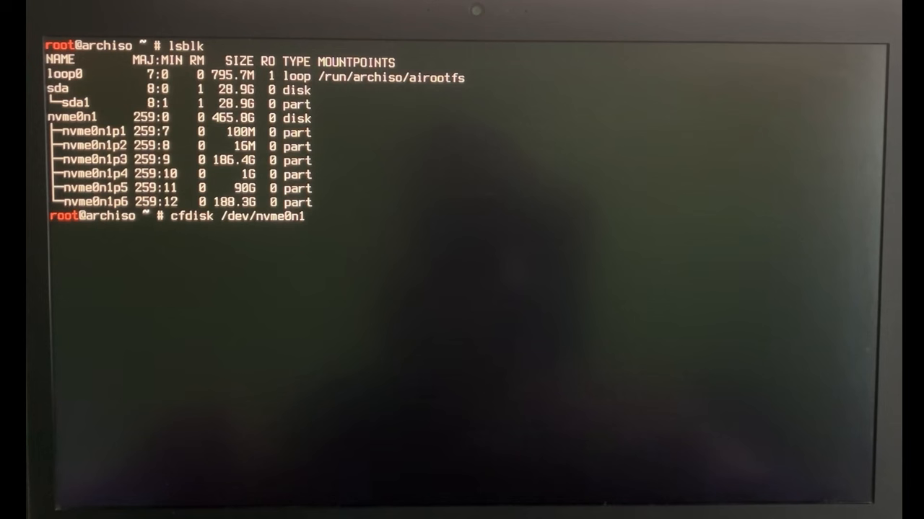
{"action": "key", "text": "Return"}
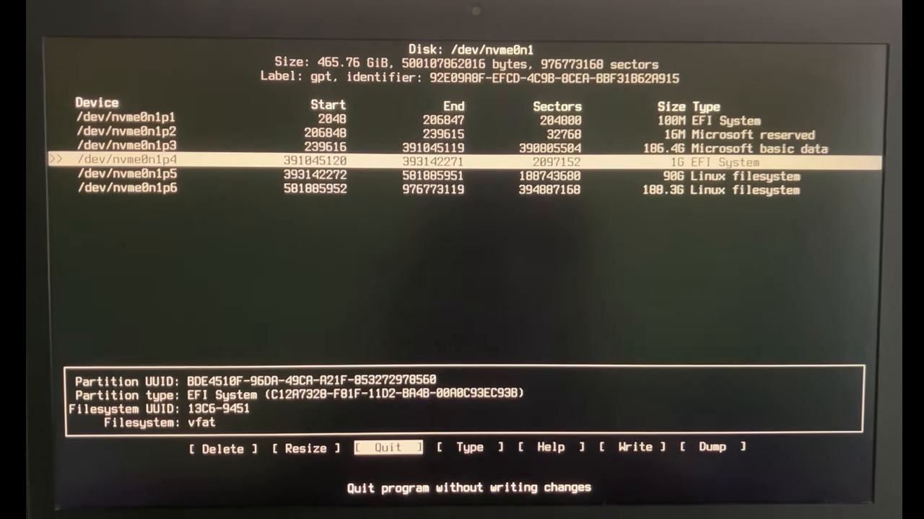
{"action": "key", "text": "up"}
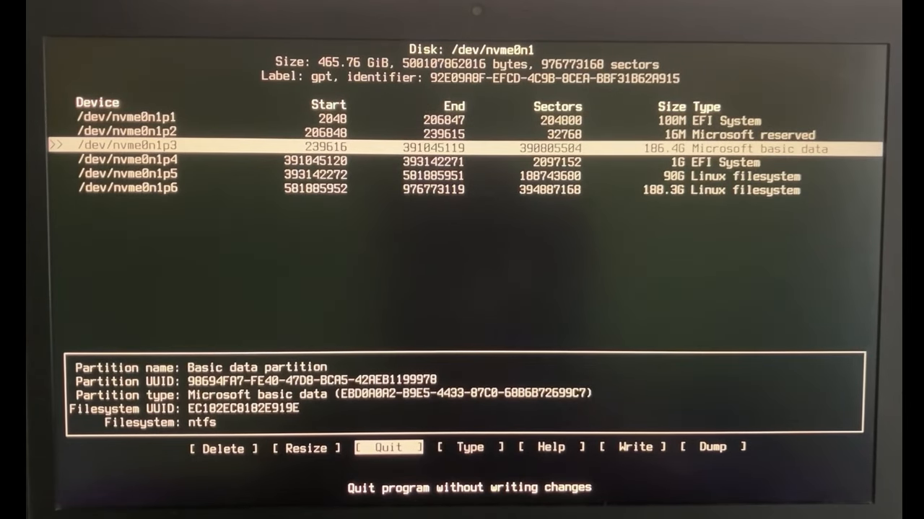
{"action": "key", "text": "Down"}
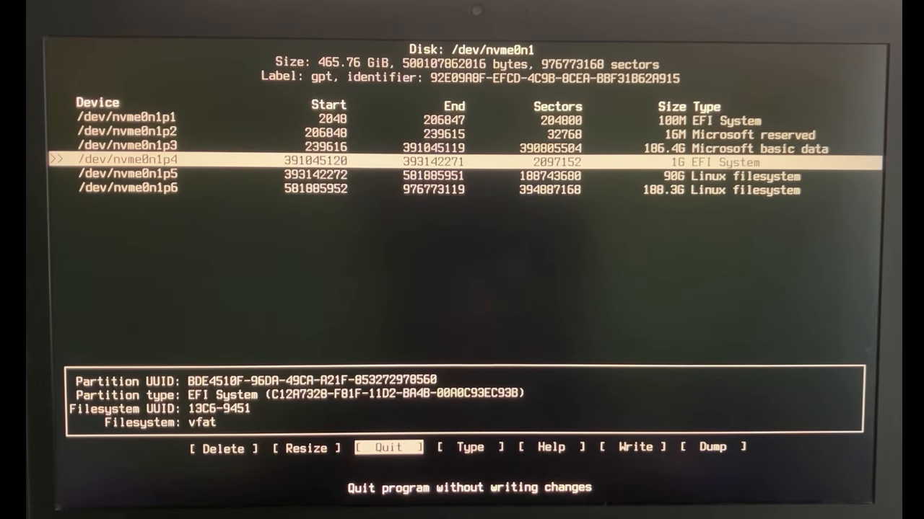
{"action": "key", "text": "Left"}
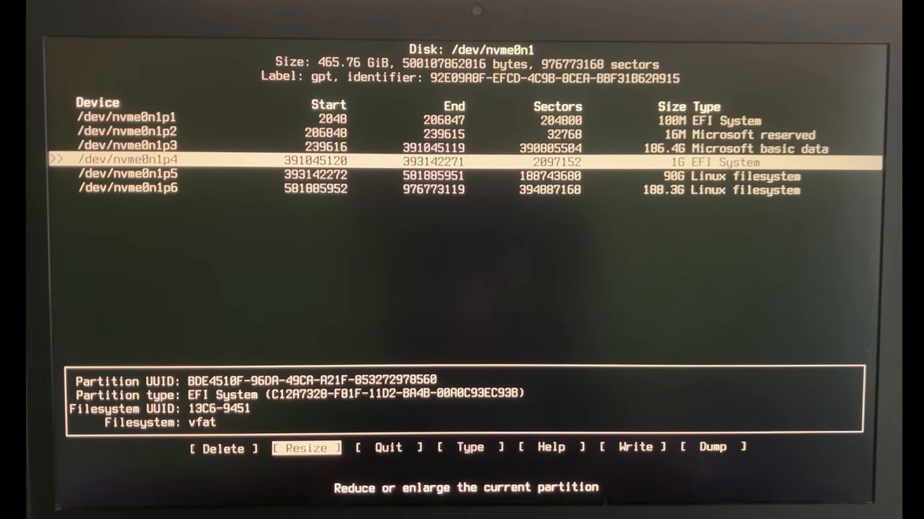
{"action": "key", "text": "Left"}
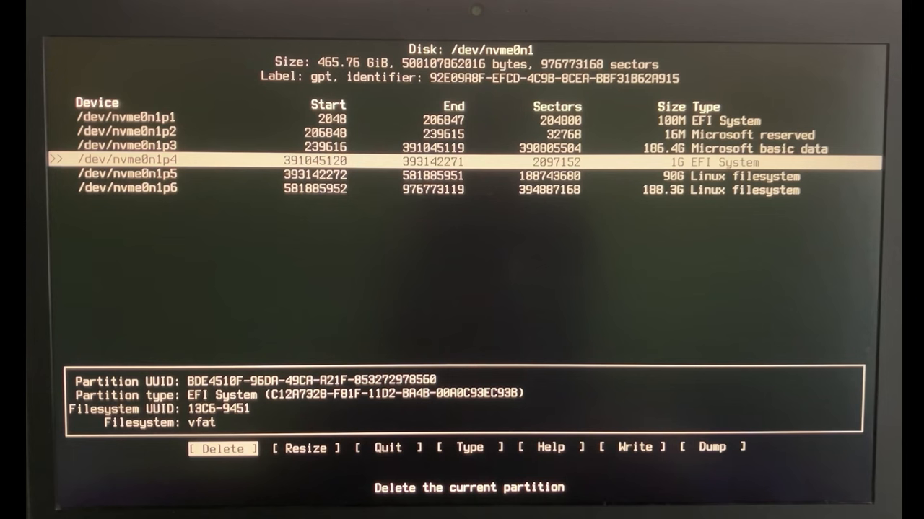
- Delete partitions 4, 5 and 6, leaving 279.3G free after the Windows partition
{"action": "left_click", "coordinate": [223, 447]}
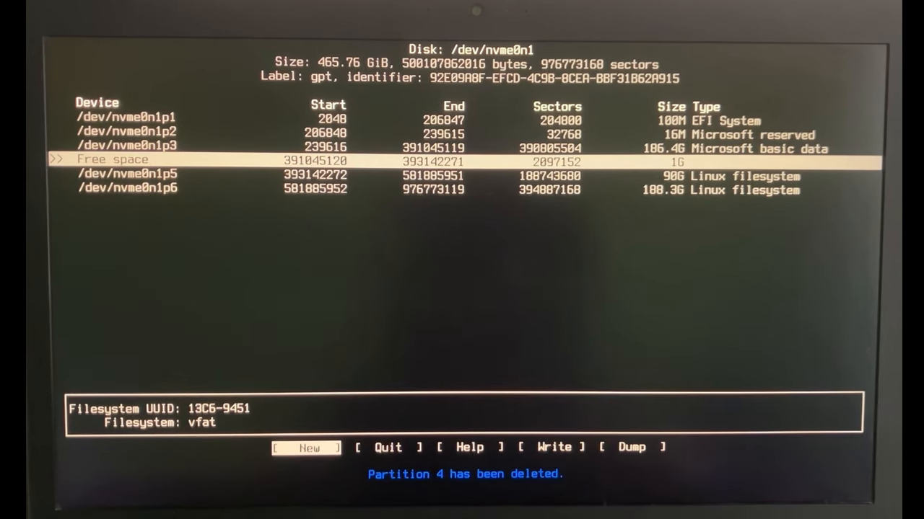
{"action": "key", "text": "Down"}
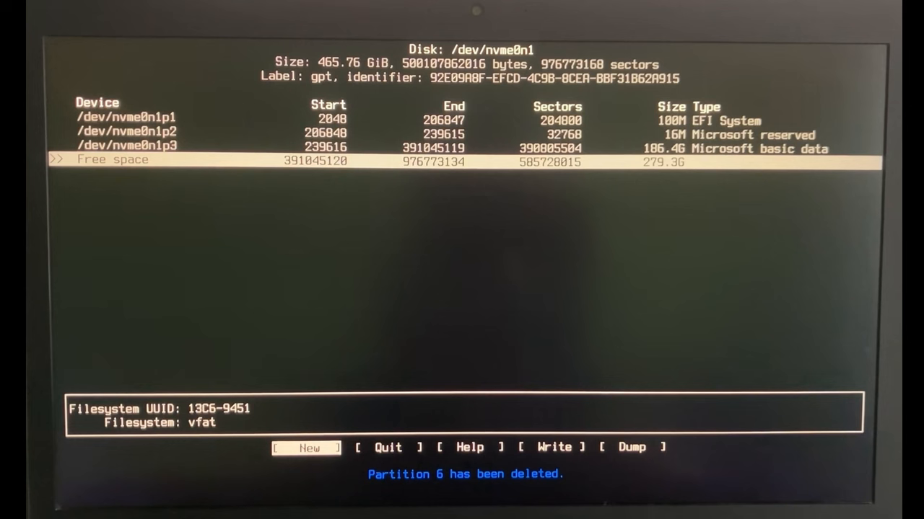
- Create new partitions in the free space: a small boot partition, a 90G partition and one using the remaining space
{"action": "left_click", "coordinate": [306, 447]}
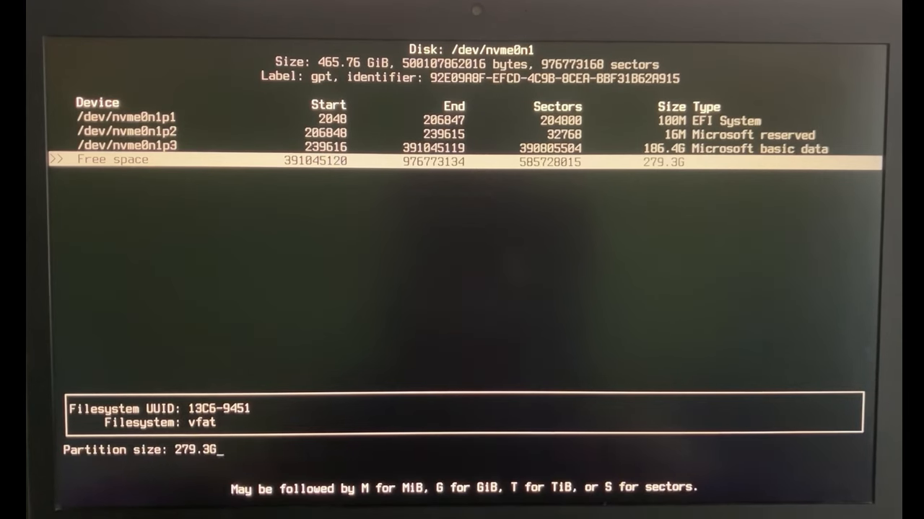
{"action": "type", "text": "2G"}
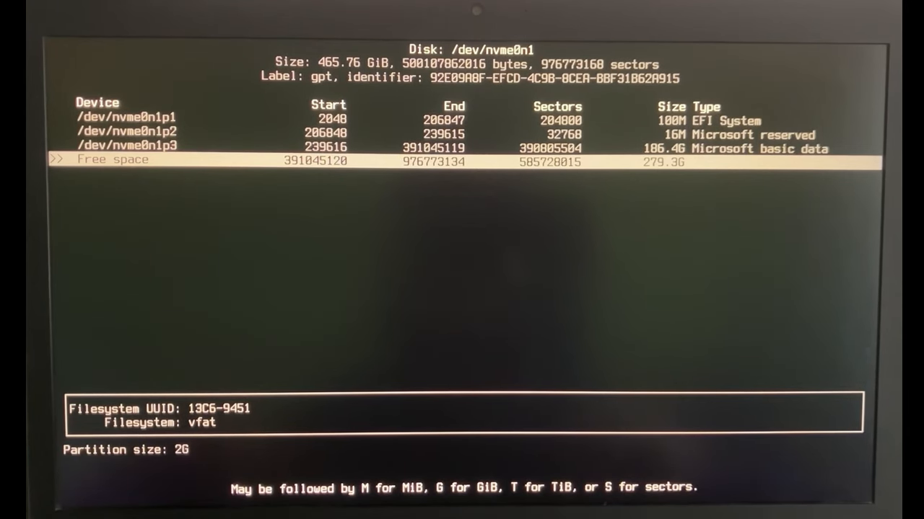
{"action": "key", "text": "Return"}
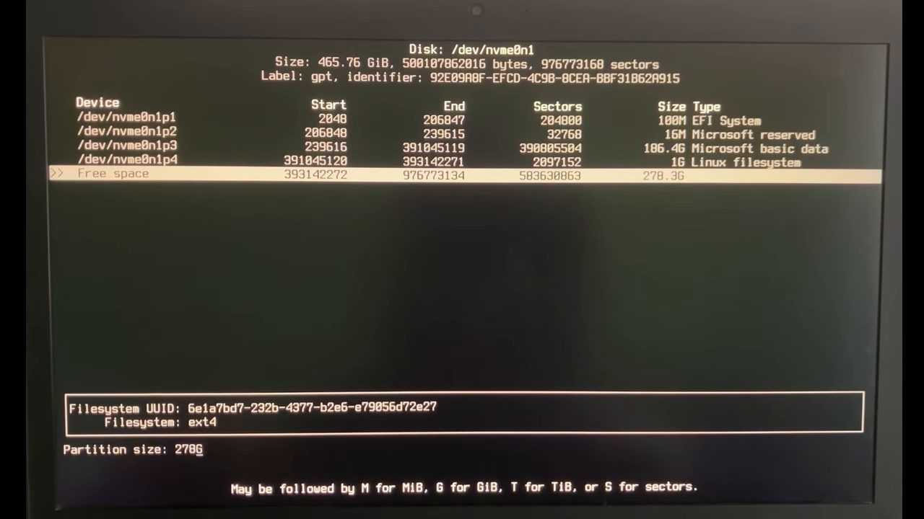
{"action": "type", "text": "90G"}
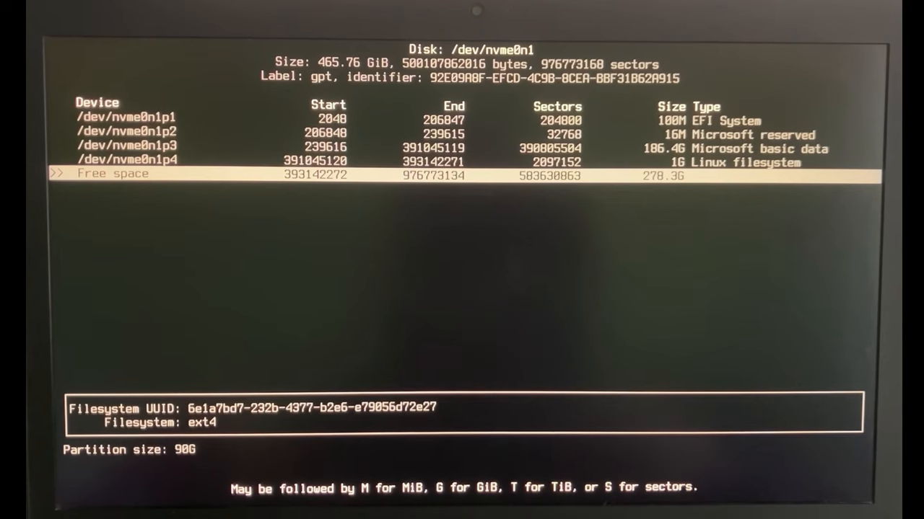
{"action": "key", "text": "Return"}
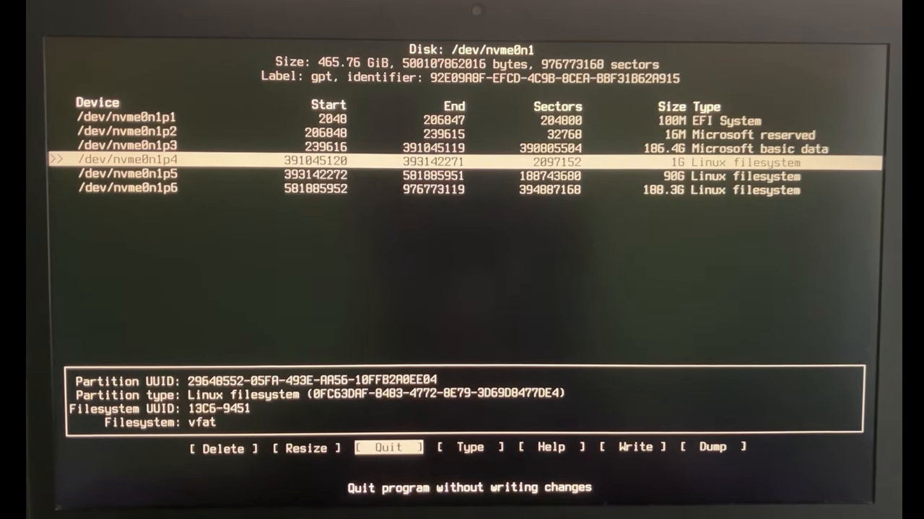
- Set partition 4's type to EFI System, write the table with yes and quit cfdisk
{"action": "key", "text": "Right"}
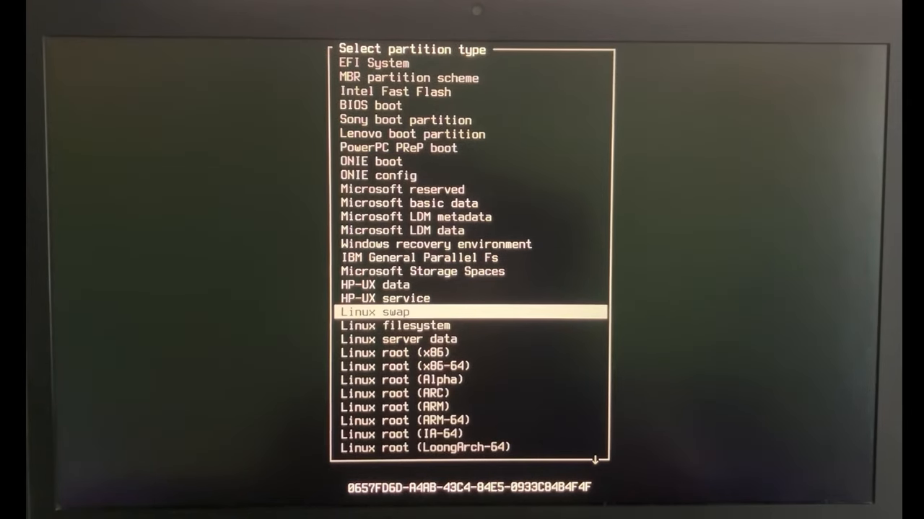
{"action": "key", "text": "Home"}
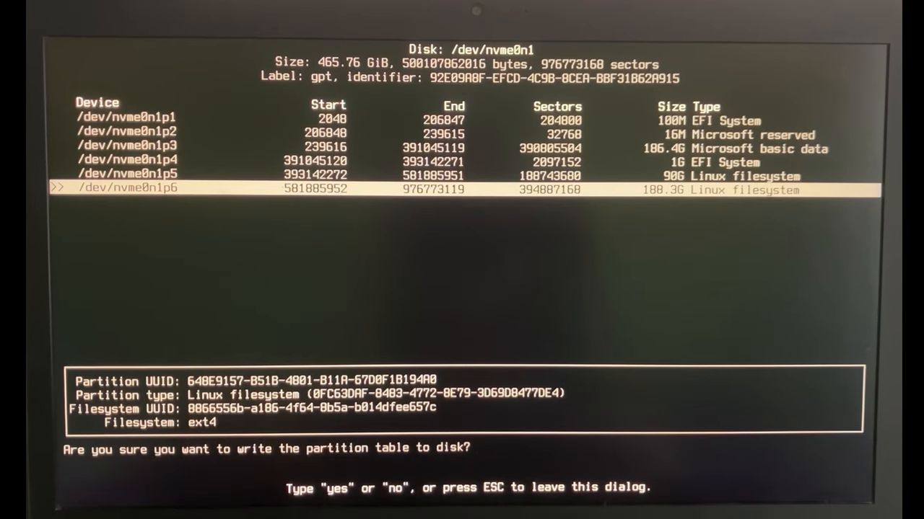
{"action": "type", "text": "yes"}
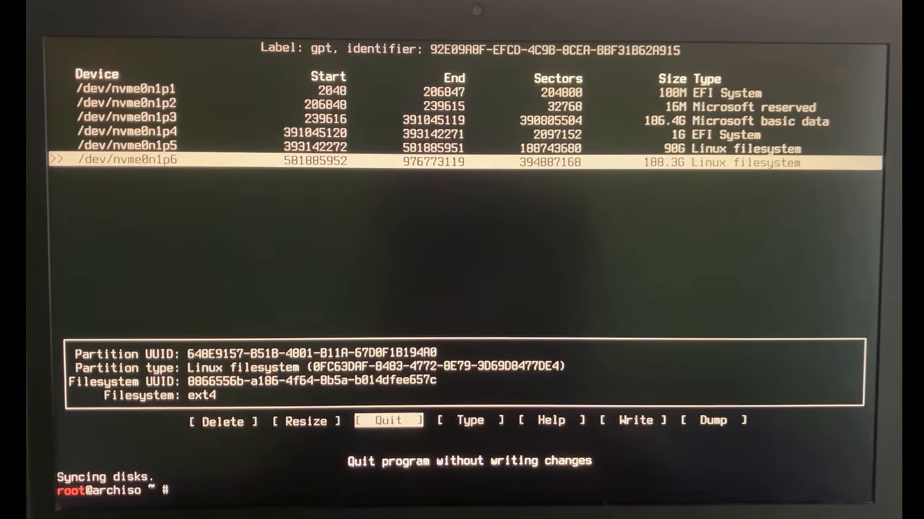
- Launch archinstall and assign the 1G partition 4 to /boot and partition 5 to /
{"action": "type", "text": "archinstall"}
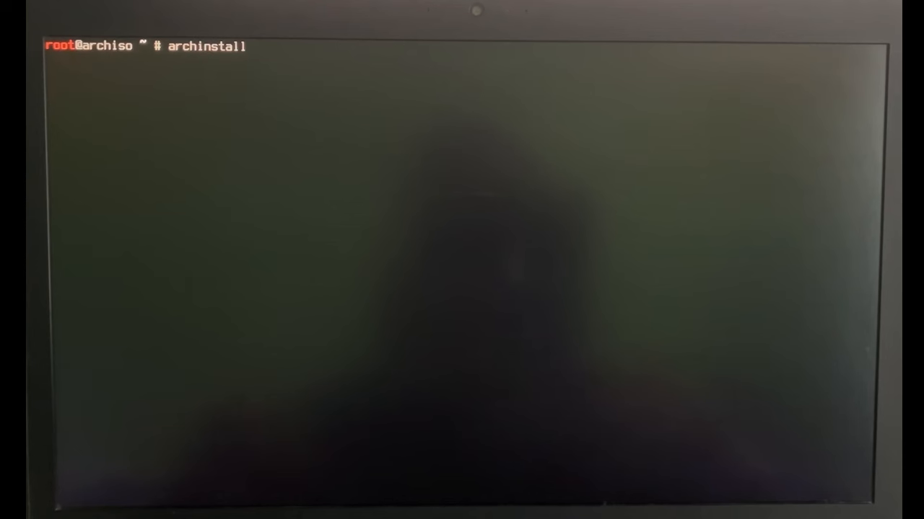
{"action": "key", "text": "Return"}
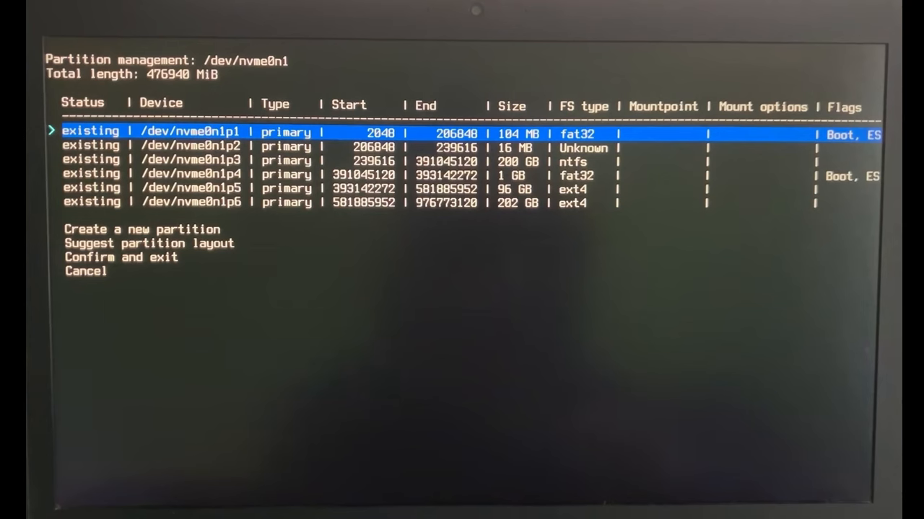
{"action": "key", "text": "Down"}
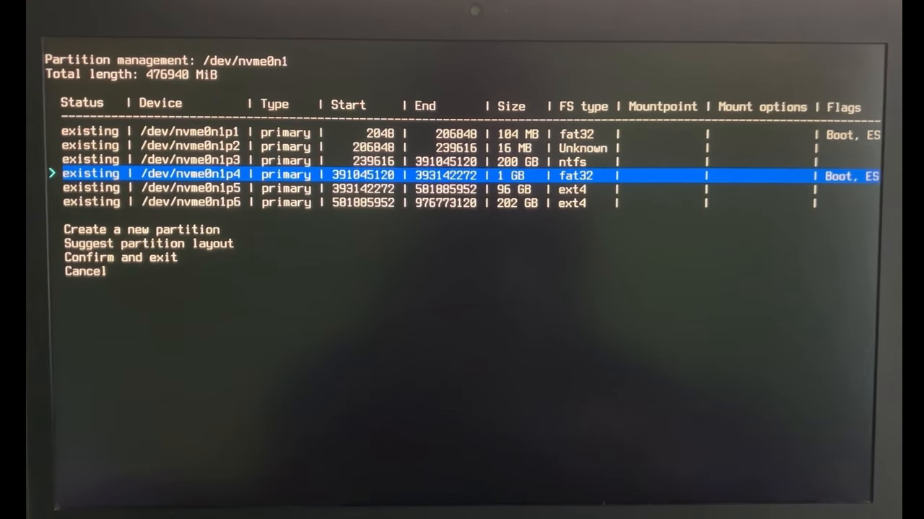
{"action": "key", "text": "Return"}
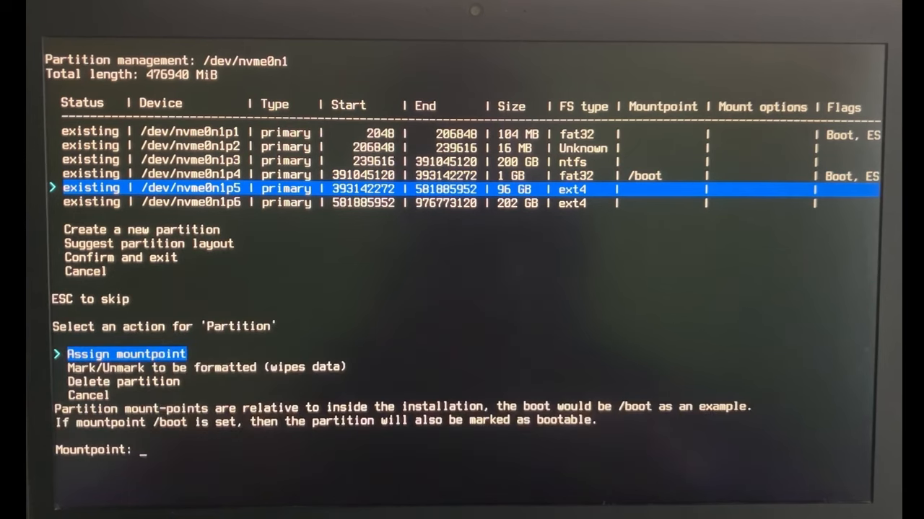
{"action": "type", "text": "/"}
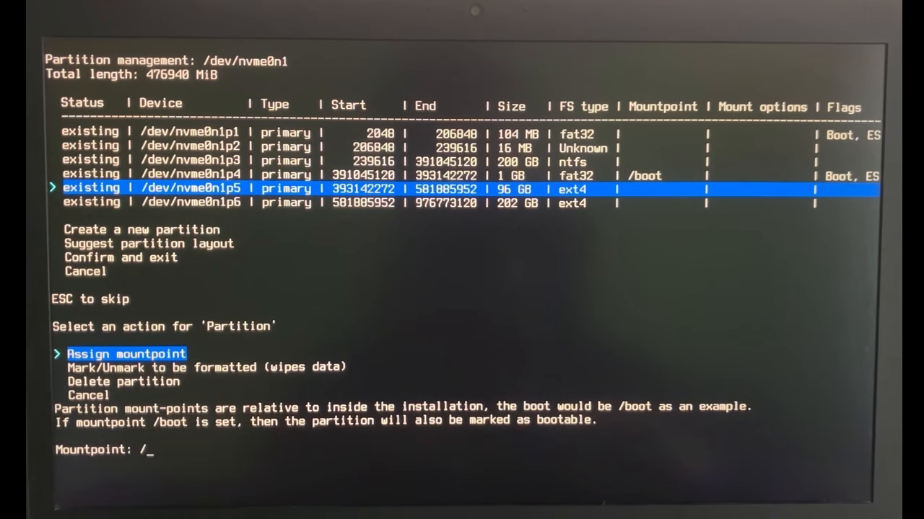
- Assign partition 6 to /home, mark all three partitions for formatting and return to the main menu
{"action": "key", "text": "Return"}
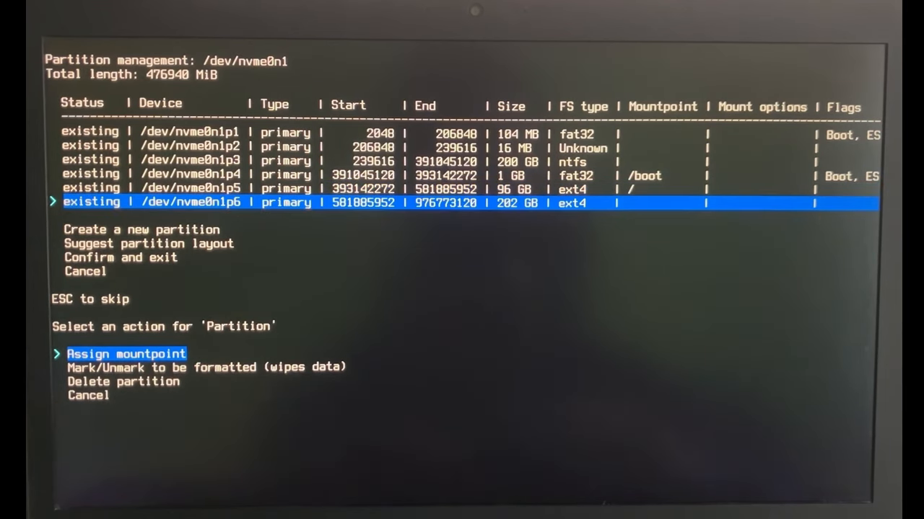
{"action": "left_click", "coordinate": [126, 353]}
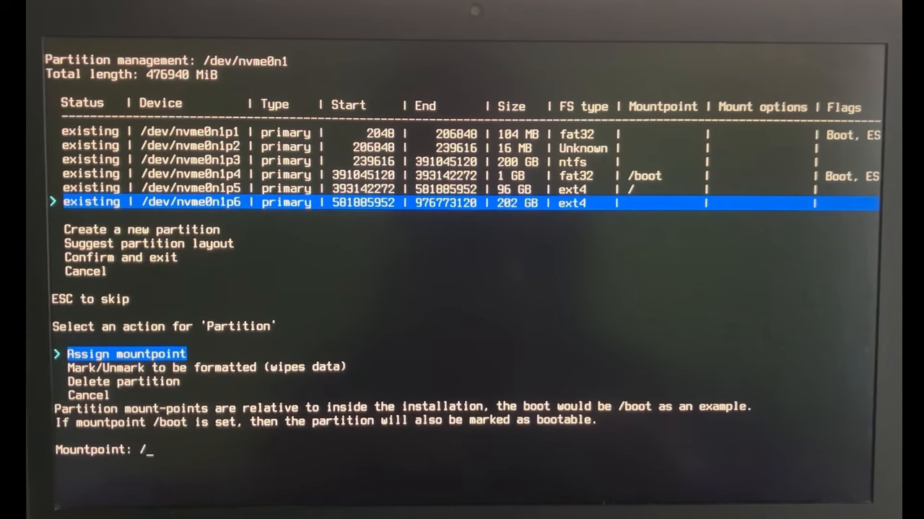
{"action": "type", "text": "hom"}
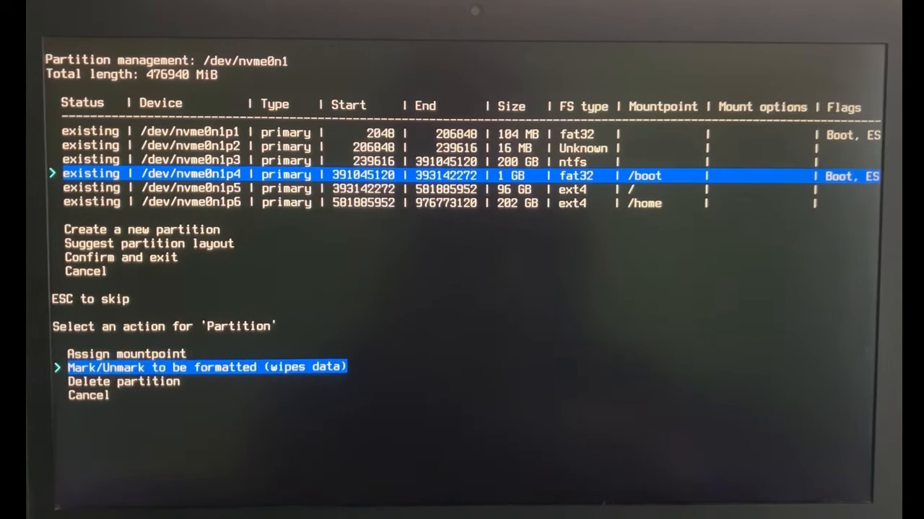
{"action": "key", "text": "Return"}
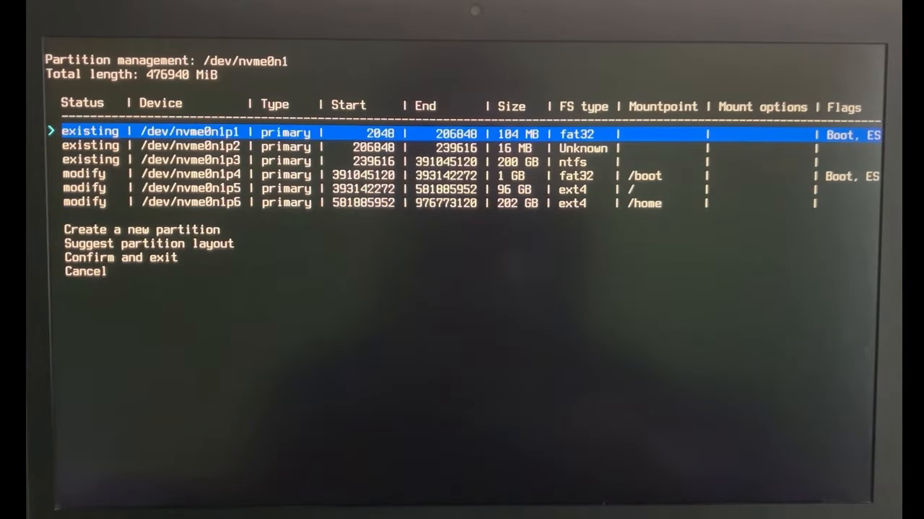
{"action": "key", "text": "Down"}
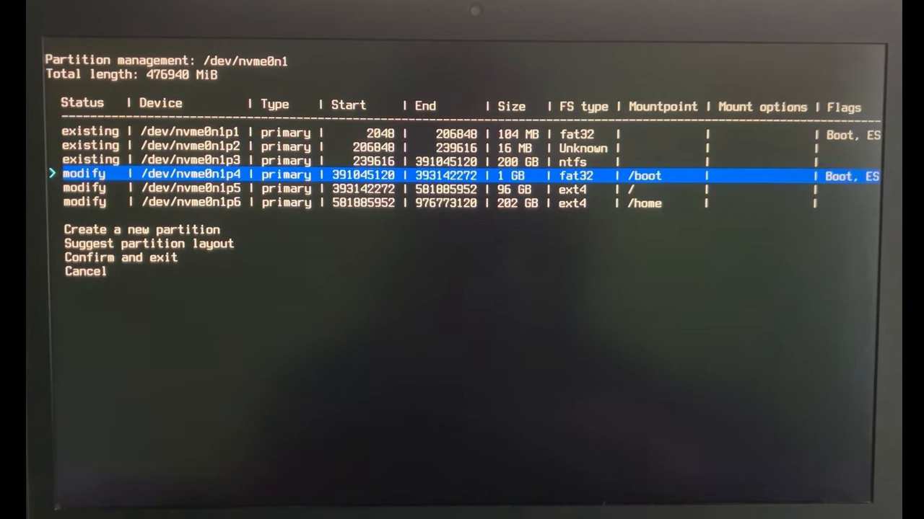
{"action": "key", "text": "Down"}
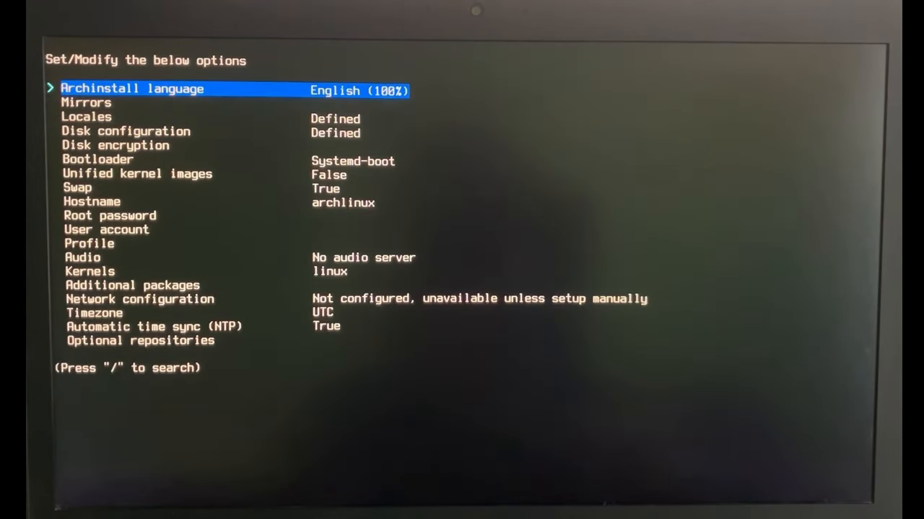
- Pick a mirror region, choose Grub as bootloader, set hostname youtube and a root password
{"action": "key", "text": "Down"}
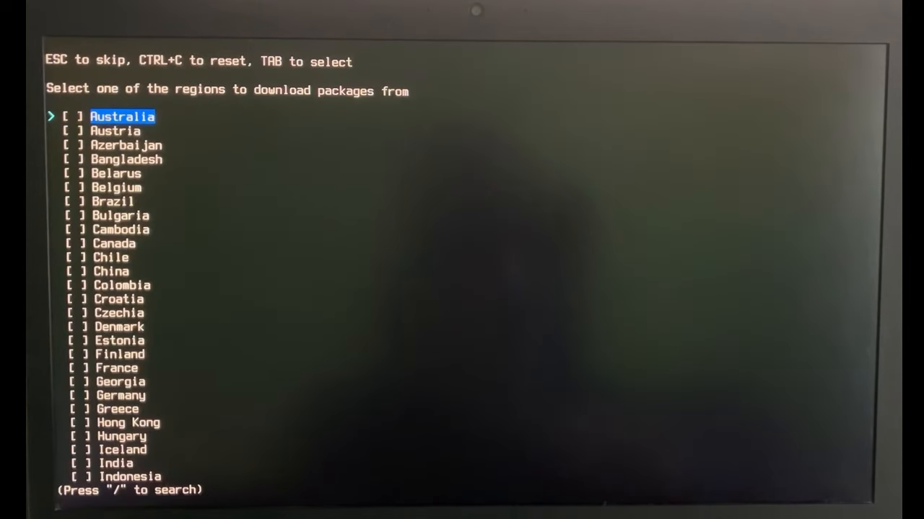
{"action": "type", "text": "U"}
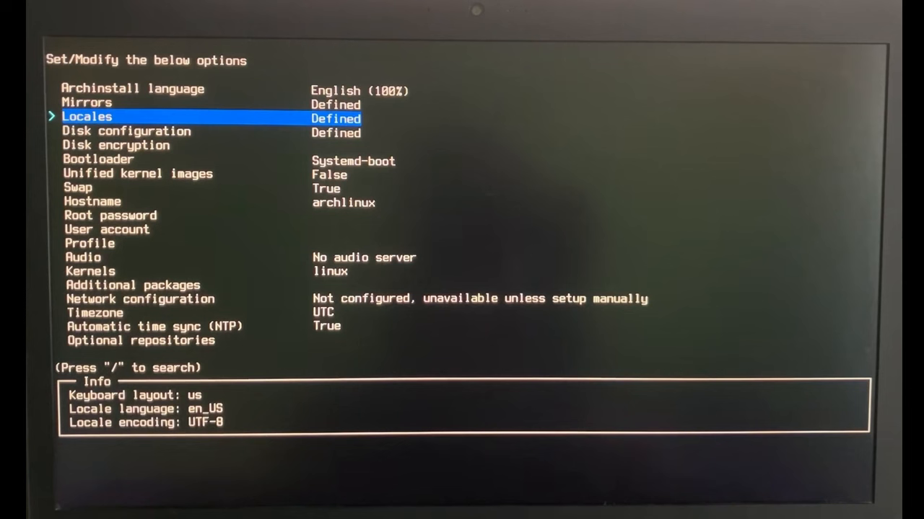
{"action": "key", "text": "Down"}
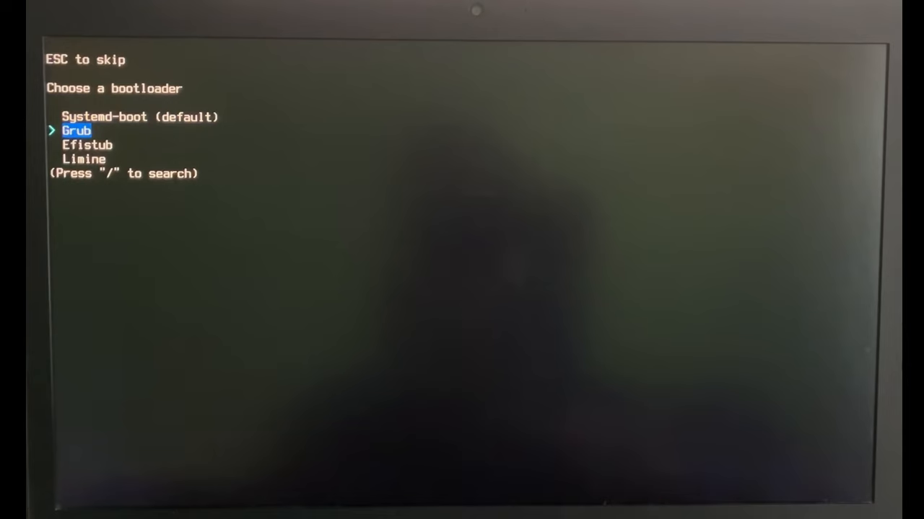
{"action": "key", "text": "Return"}
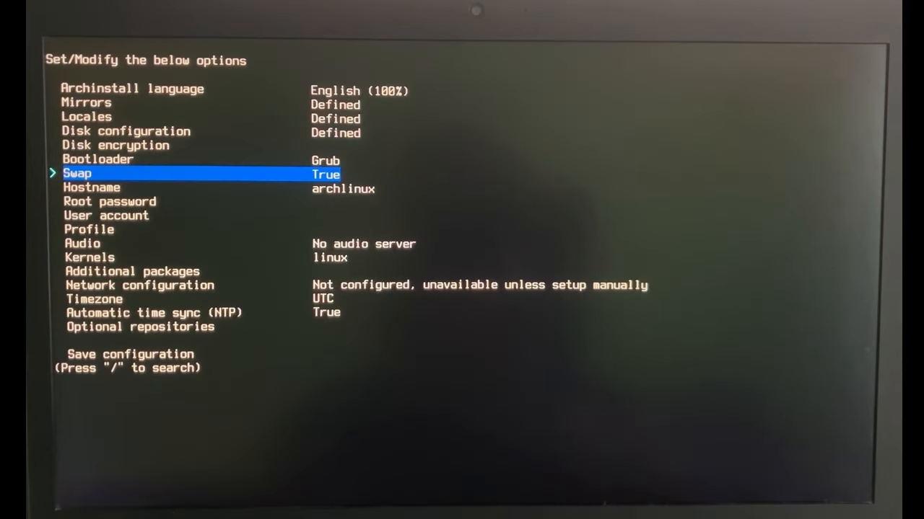
{"action": "key", "text": "Down"}
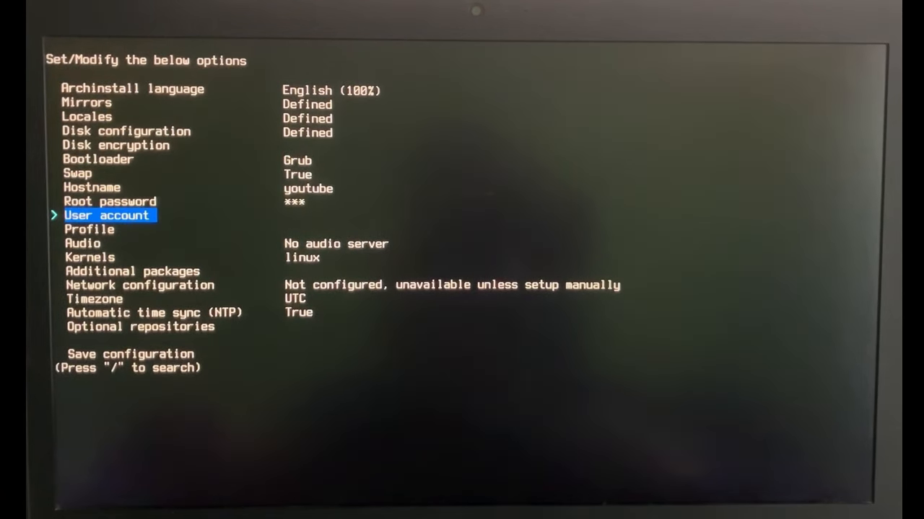
- Add user dd with a password and sudo rights, then confirm the user list
{"action": "key", "text": "Return"}
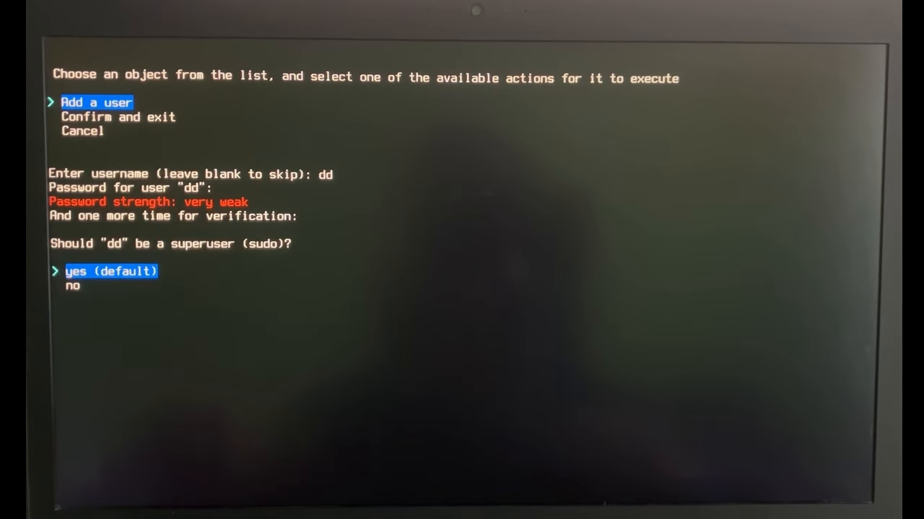
{"action": "key", "text": "Return"}
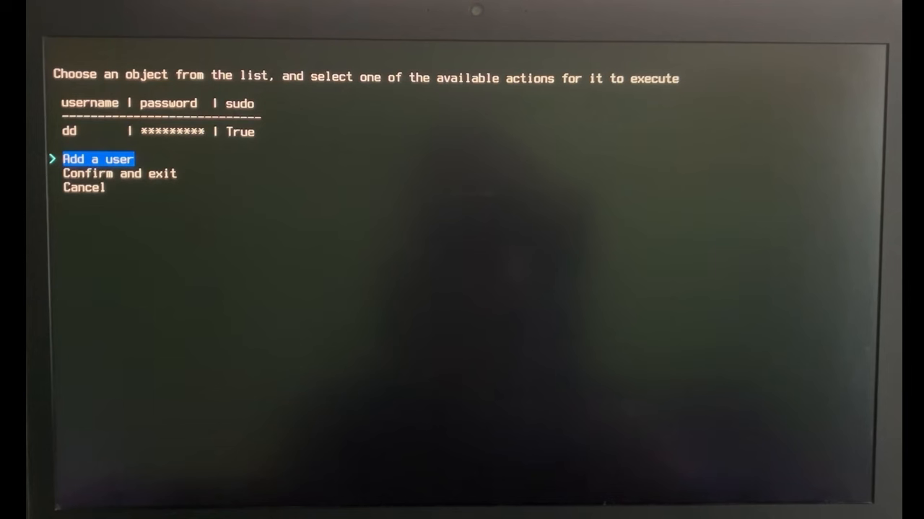
{"action": "key", "text": "Down"}
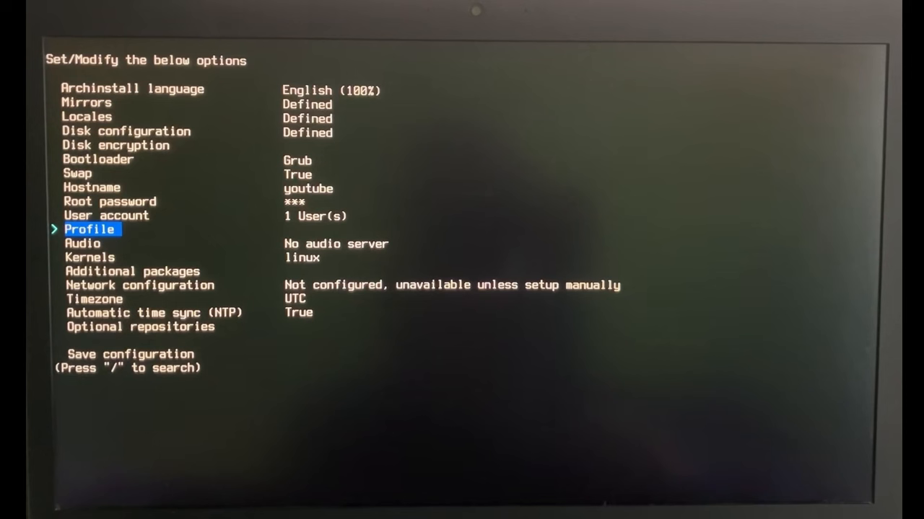
- Choose the Gnome desktop profile with its graphics driver and gdm as the login greeter
{"action": "key", "text": "Return"}
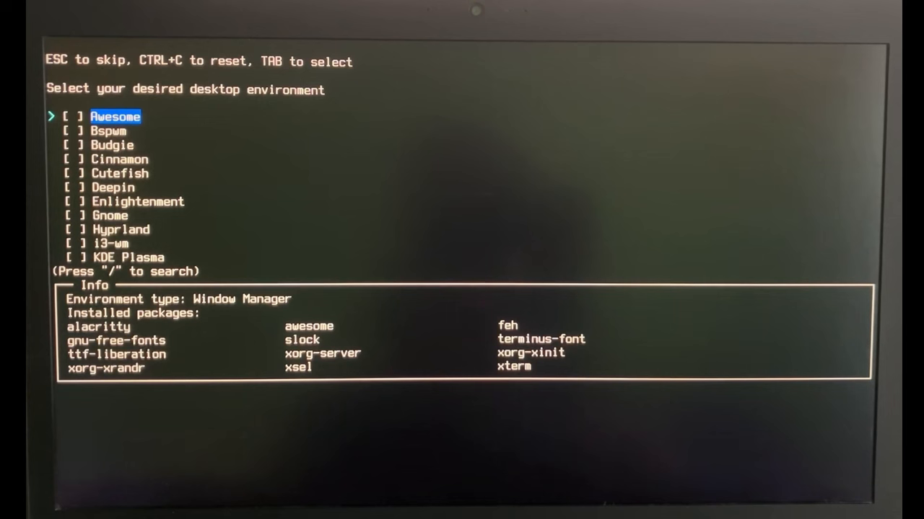
{"action": "key", "text": "Down"}
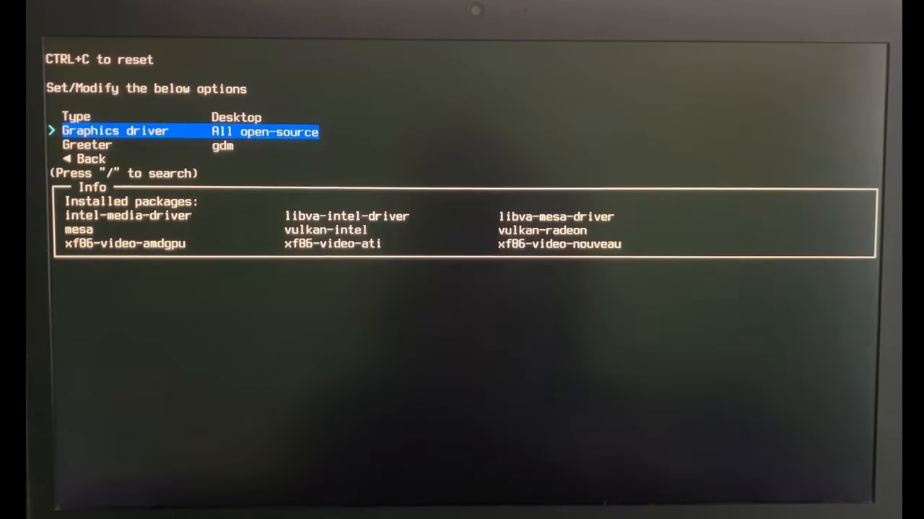
{"action": "key", "text": "Return"}
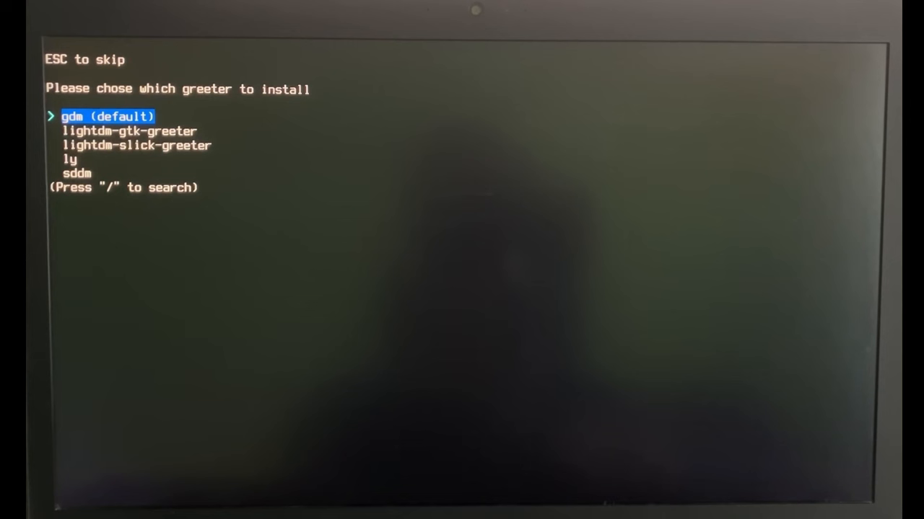
{"action": "key", "text": "Return"}
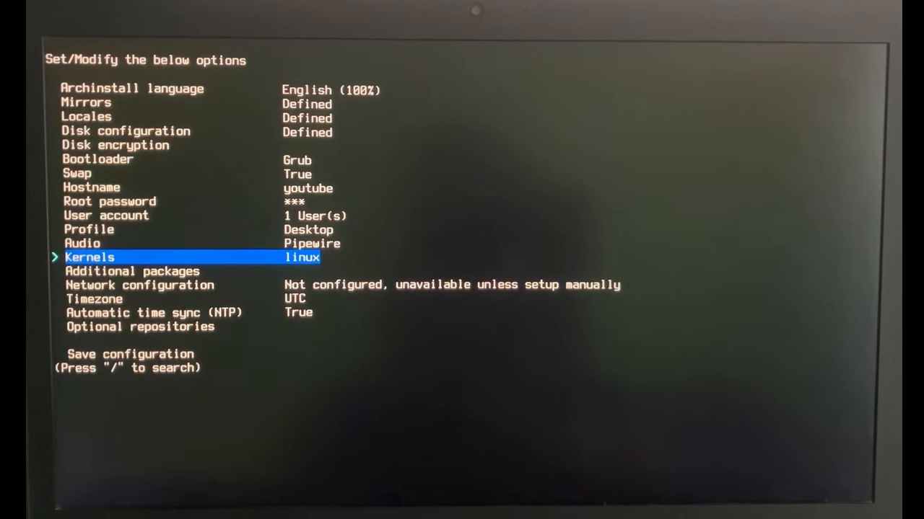
- Set additional packages, NetworkManager, America/Chicago timezone and multilib, then reach Install
{"action": "key", "text": "Down"}
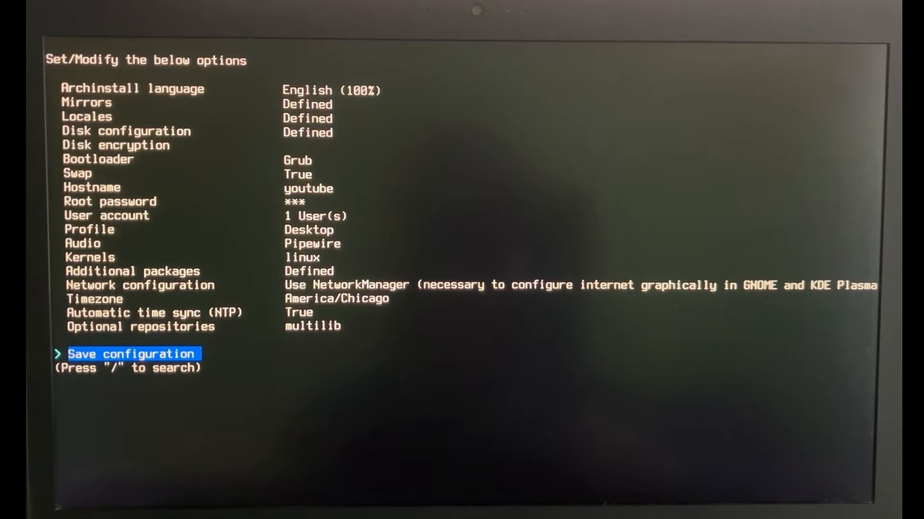
{"action": "key", "text": "Down"}
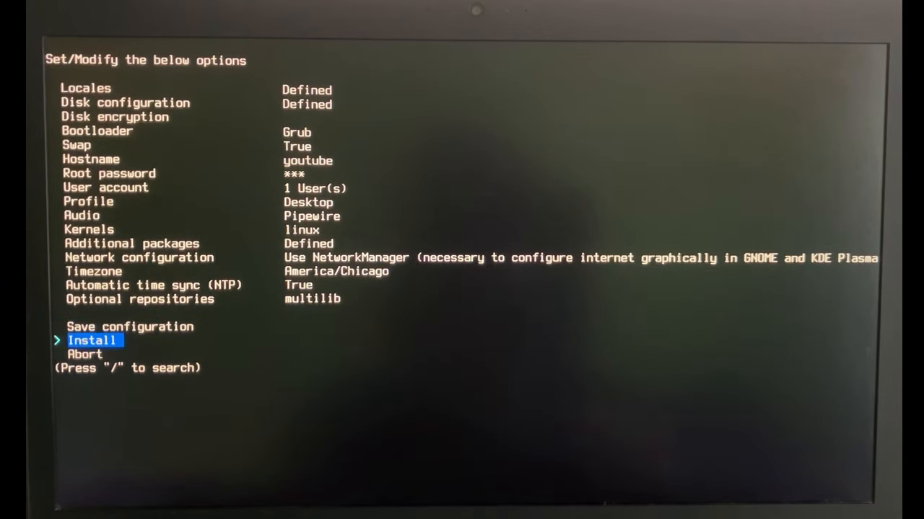
{"action": "key", "text": "Return"}
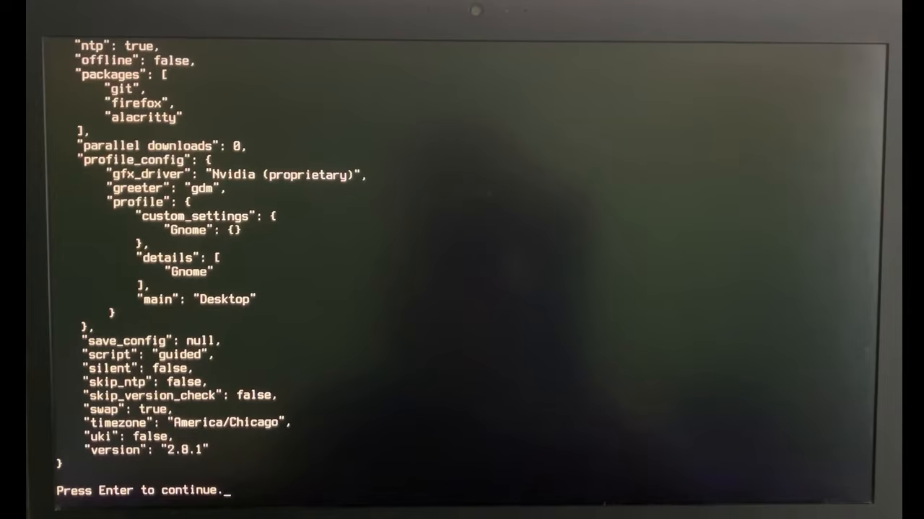
- Accept the configuration summary so the installation runs and returns to the root shell
{"action": "key", "text": "Return"}
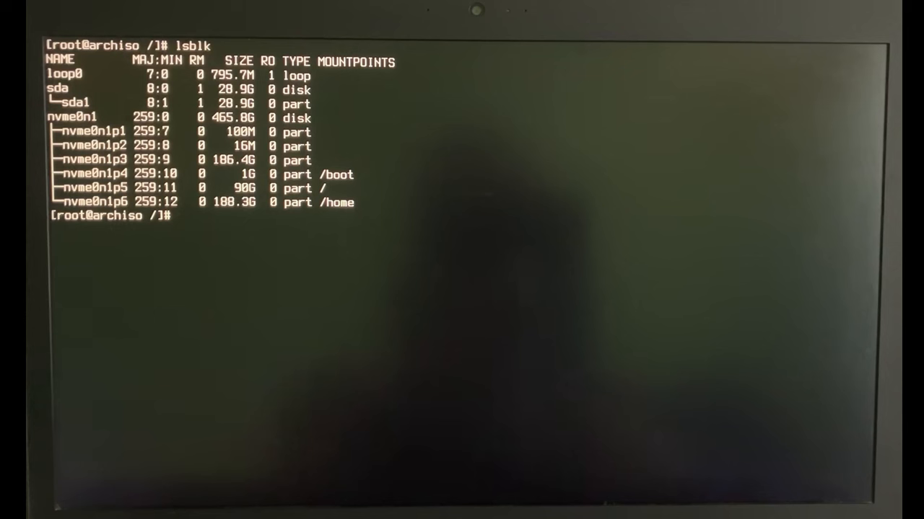
- Mount /dev/nvme0n1p1 at /mnt and confirm /mnt/EFI/Microsoft/Boot/bootmgfw.efi exists
{"action": "type", "text": "mount /dev/nvme0n1p1 /mnt"}
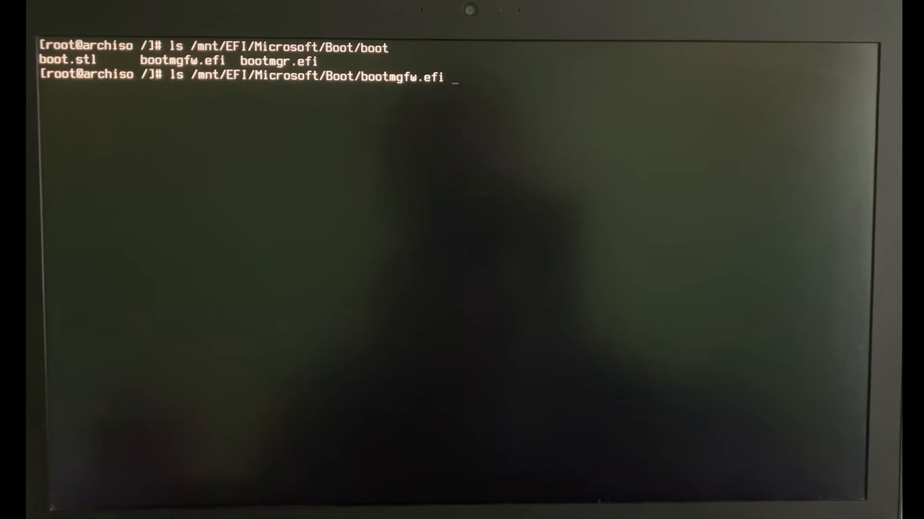
{"action": "key", "text": "Return"}
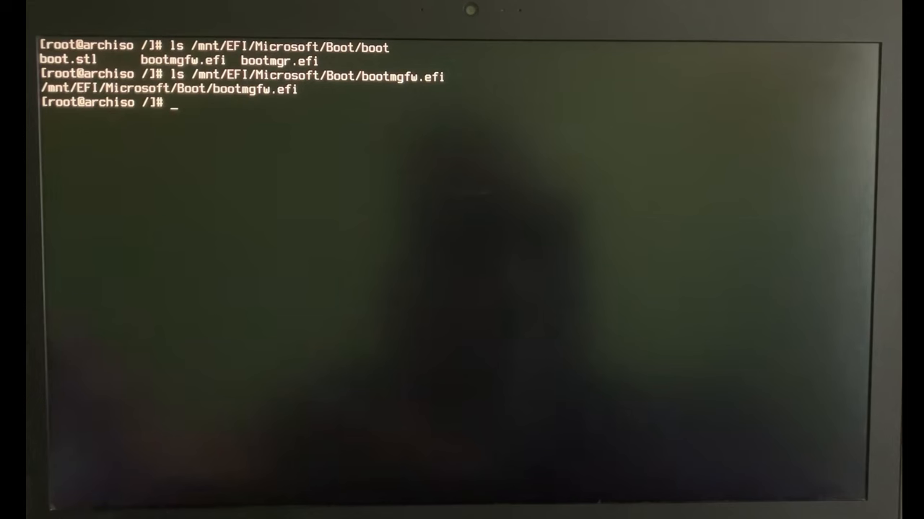
{"action": "type", "text": "nano /etc/grub.d/40_custom"}
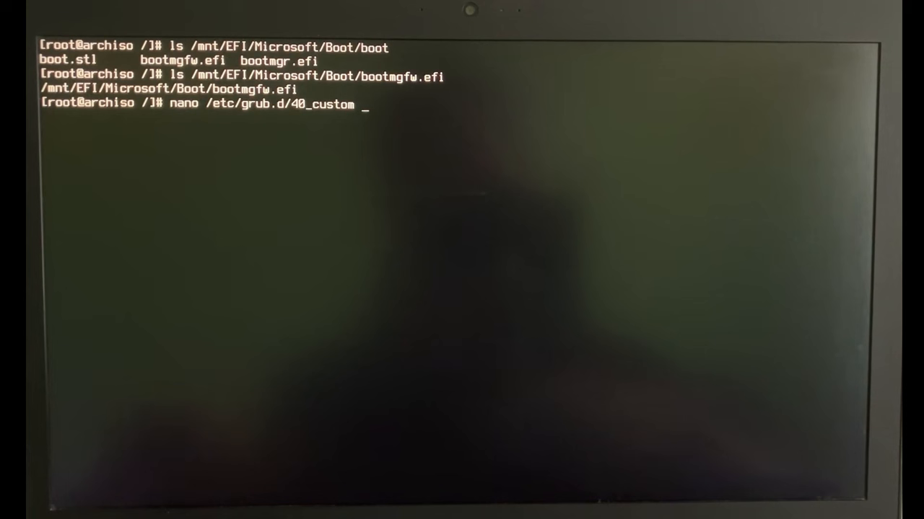
- Review the Windows chainloader menuentry in /etc/grub.d/40_custom and exit nano for grub-probe
{"action": "key", "text": "Return"}
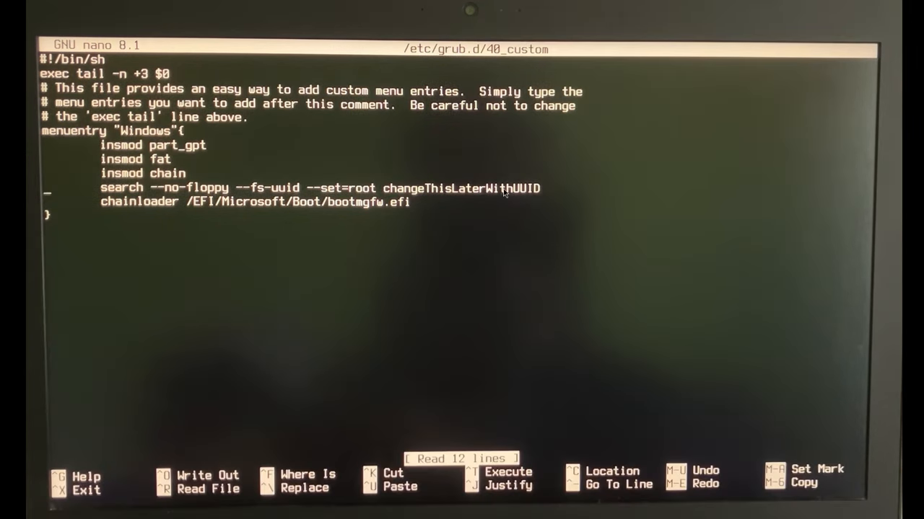
{"action": "mouse_move", "coordinate": [463, 199]}
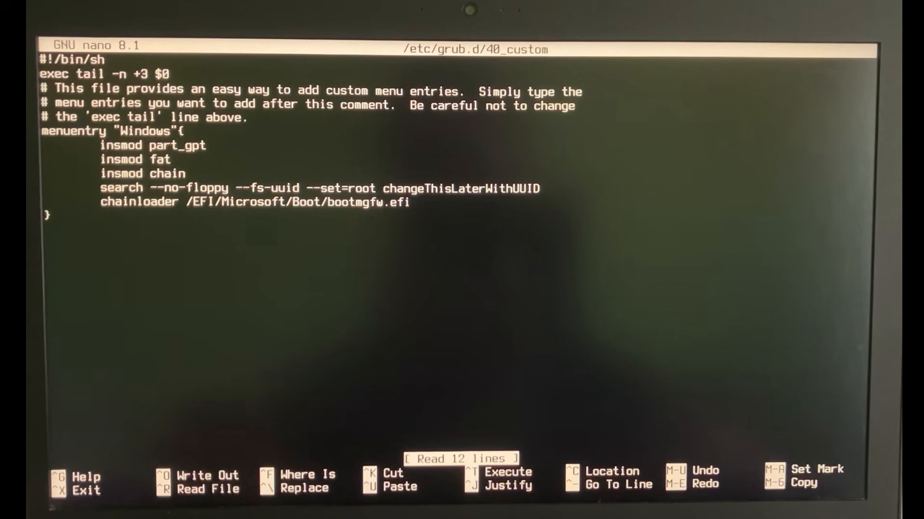
{"action": "key", "text": "ctrl+x"}
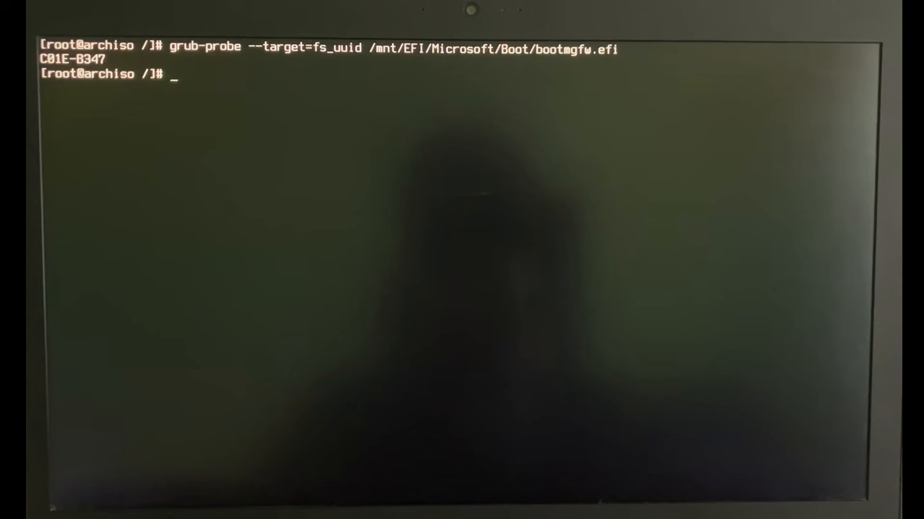